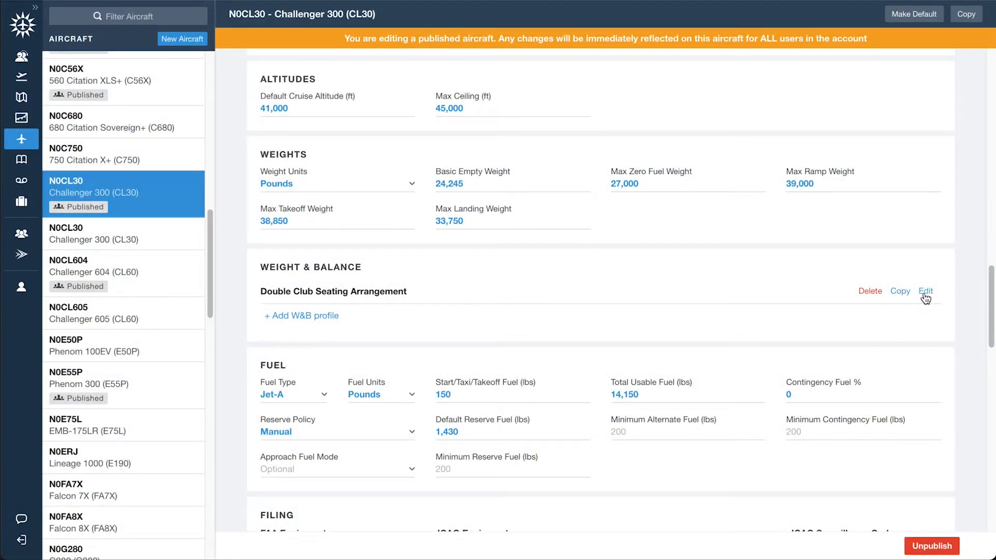
- Mark Galley Potable Water as included in BOW with a 33 lb weight and save
click(925, 291)
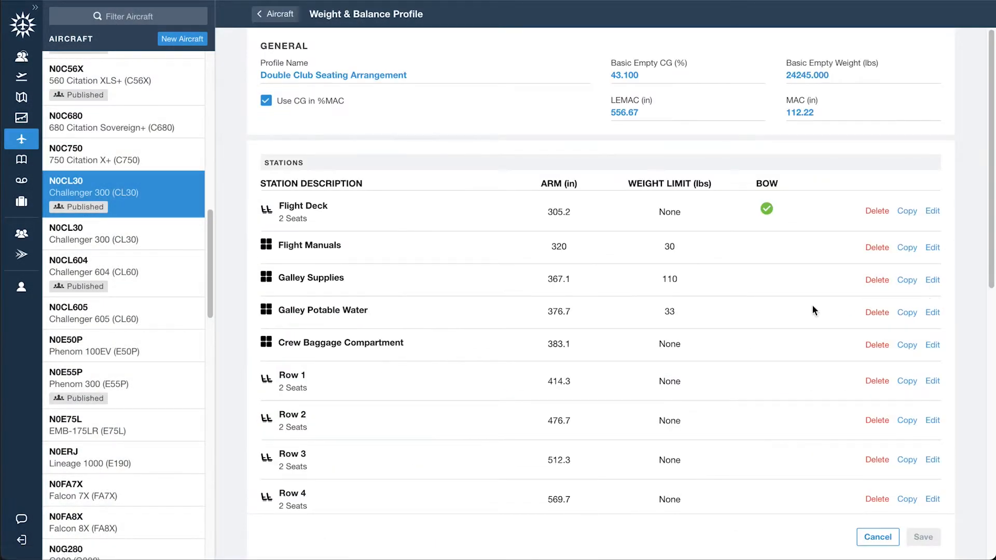
click(933, 312)
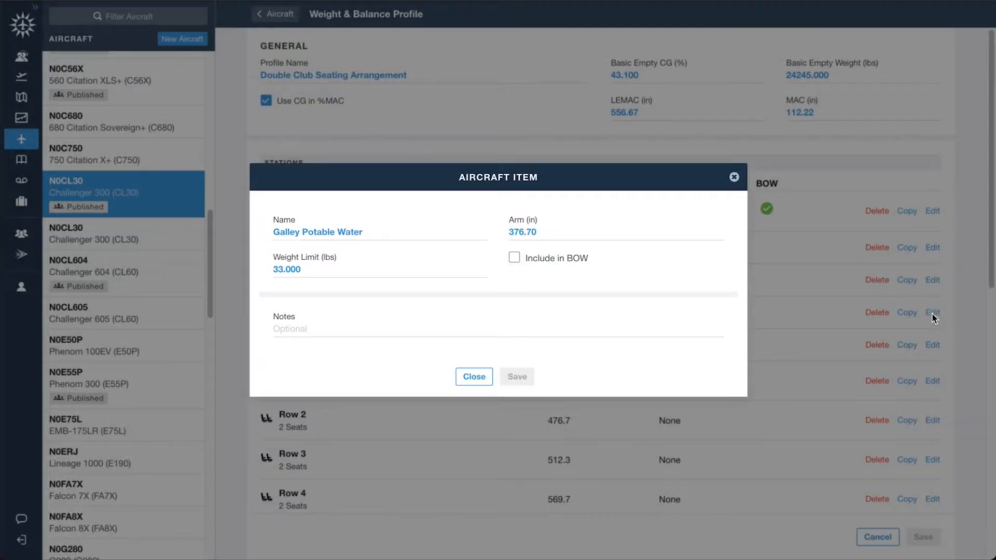
click(514, 258)
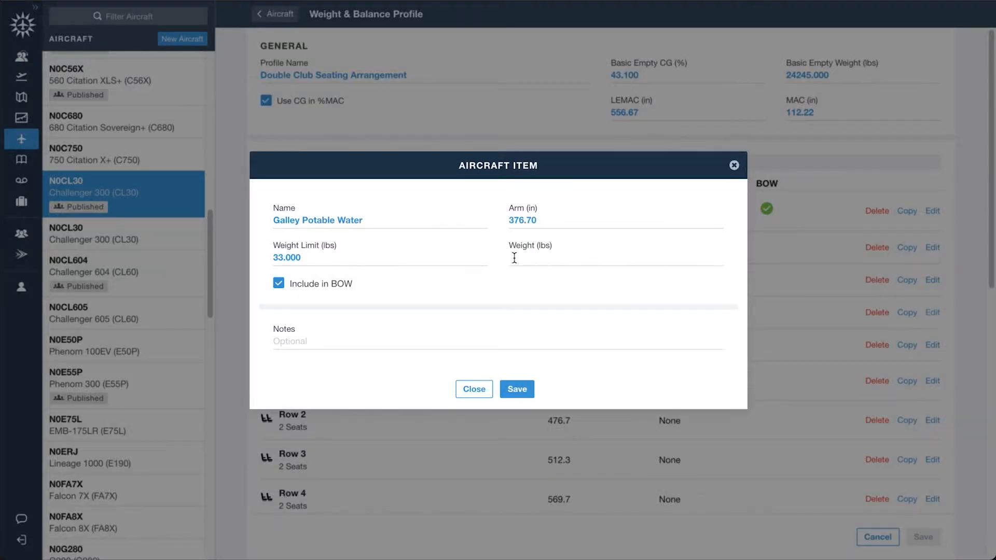
text(33)
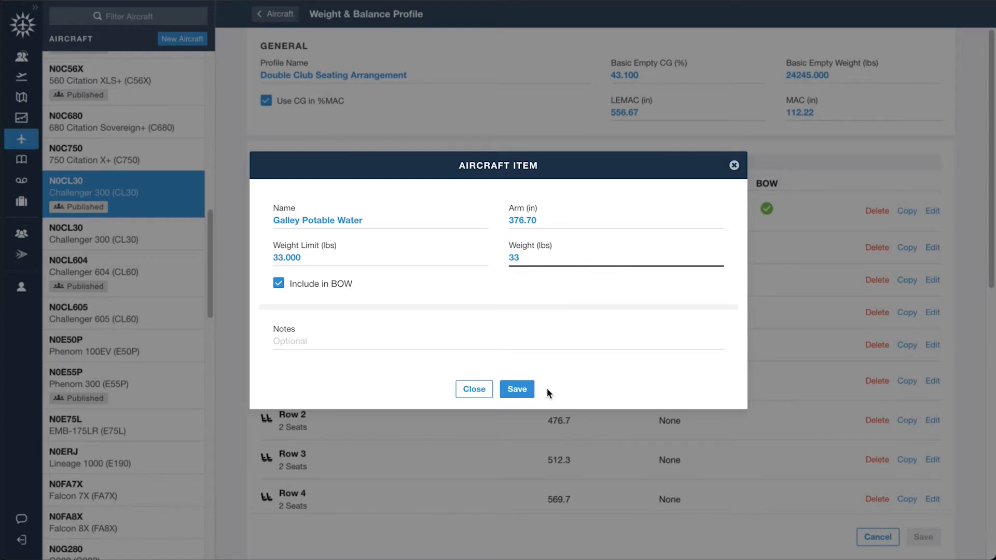
click(517, 389)
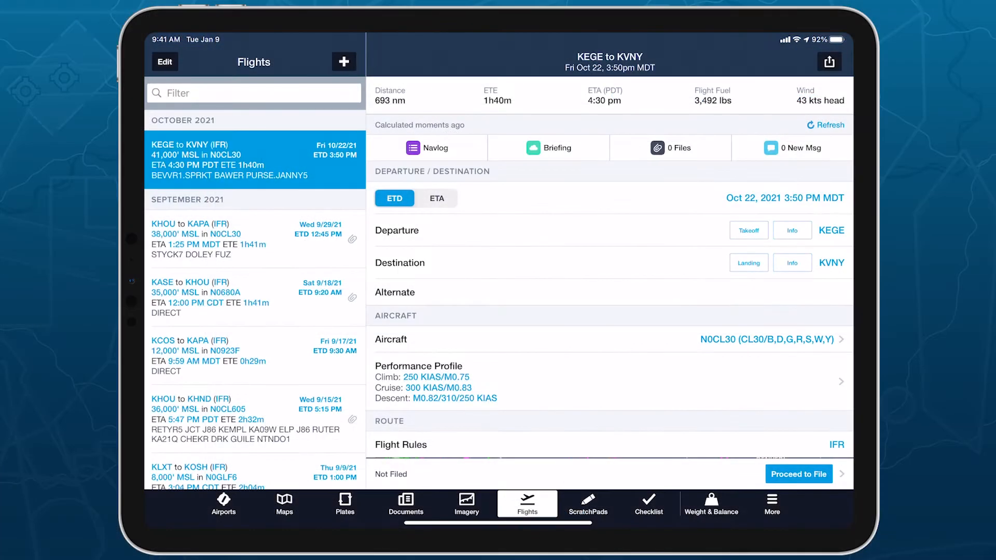
- Open Weight and Balance from the KEGE to KVNY flight's payload section
scroll(down, 3)
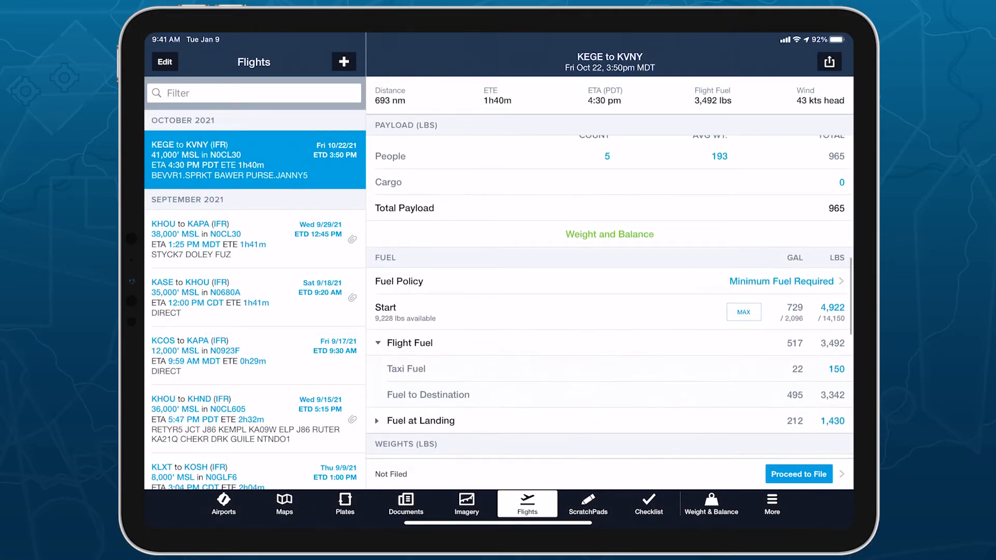
click(609, 233)
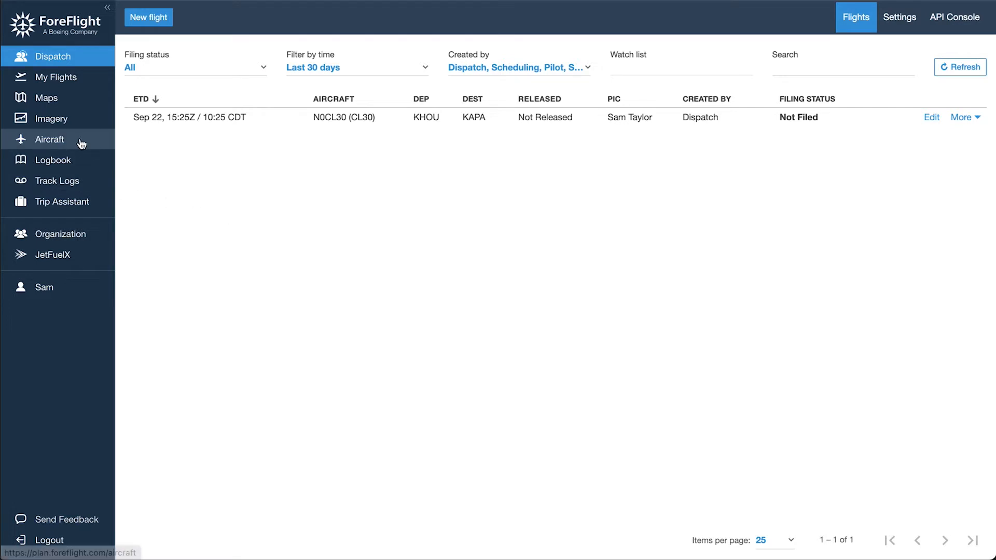
- Open the published N0CL30 Challenger 300 from the Aircraft list
click(50, 139)
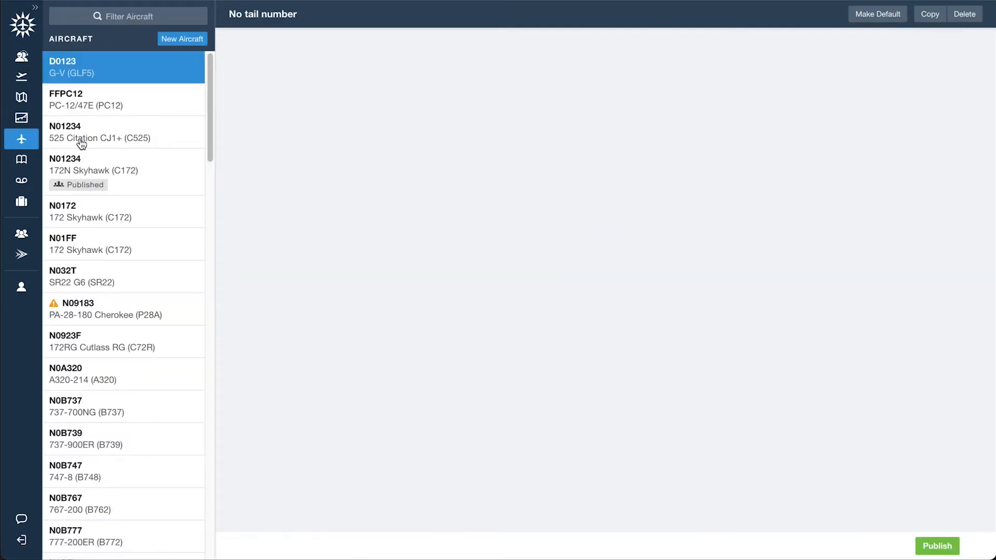
click(96, 67)
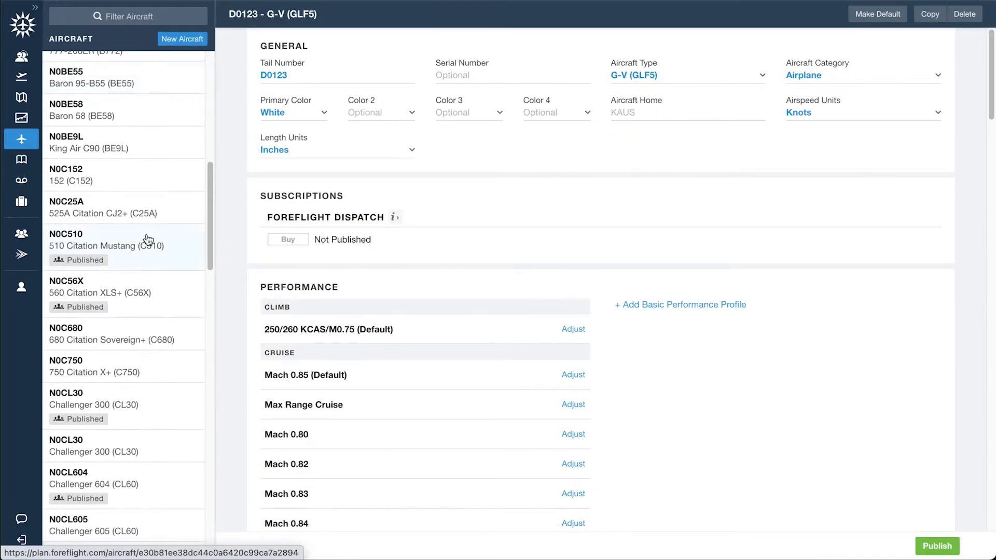
scroll(down, 3)
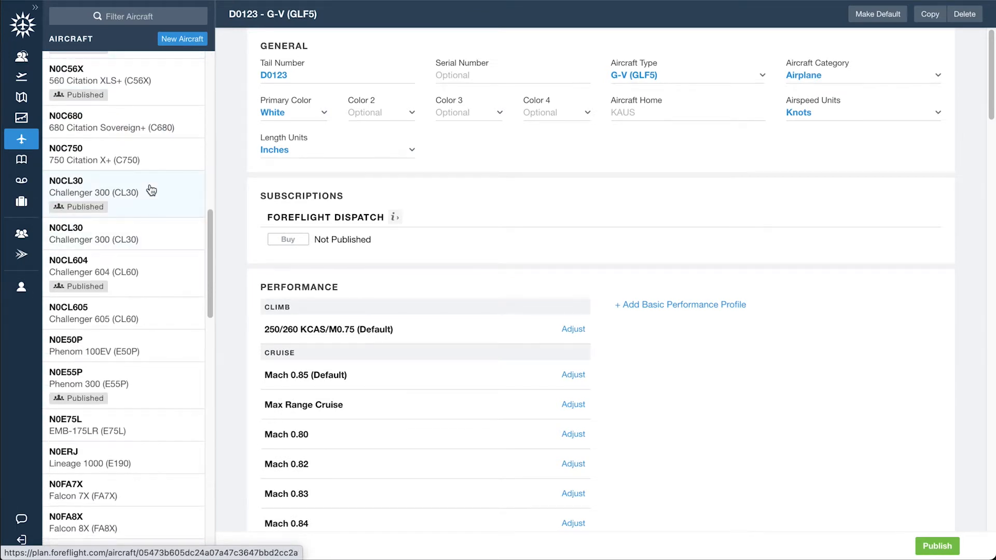
click(123, 187)
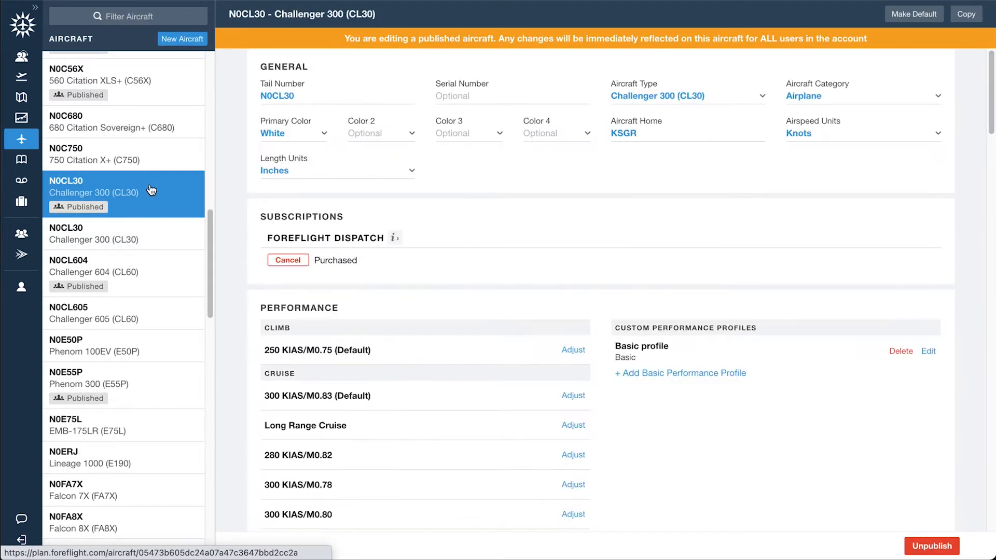
- Start adding a new W&B profile for N0CL30, reaching the template choices
scroll(down, 3)
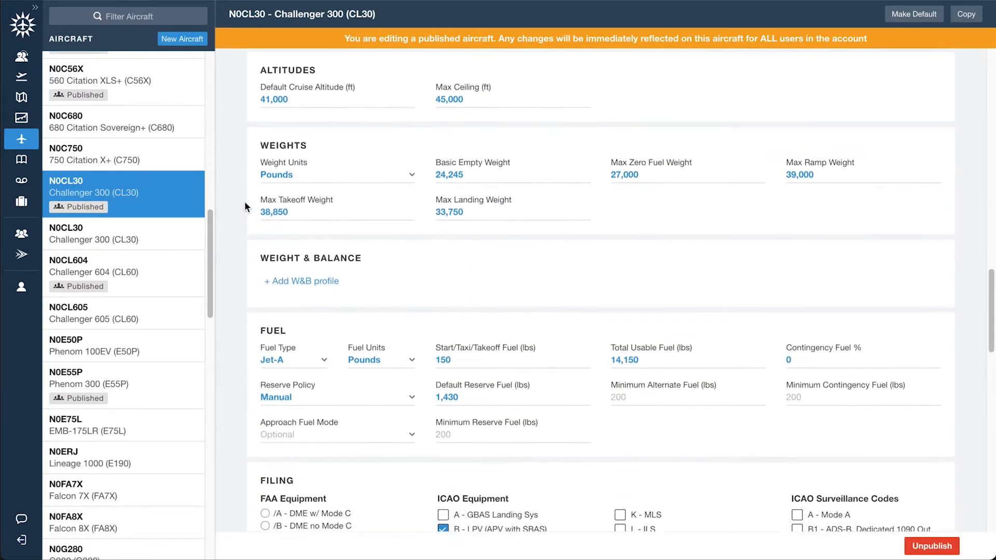
scroll(down, 3)
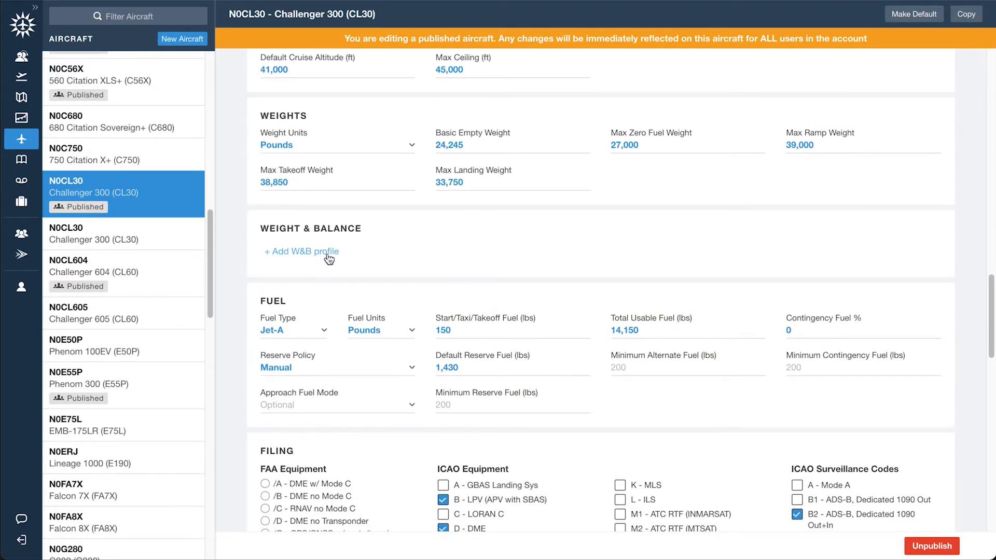
click(301, 252)
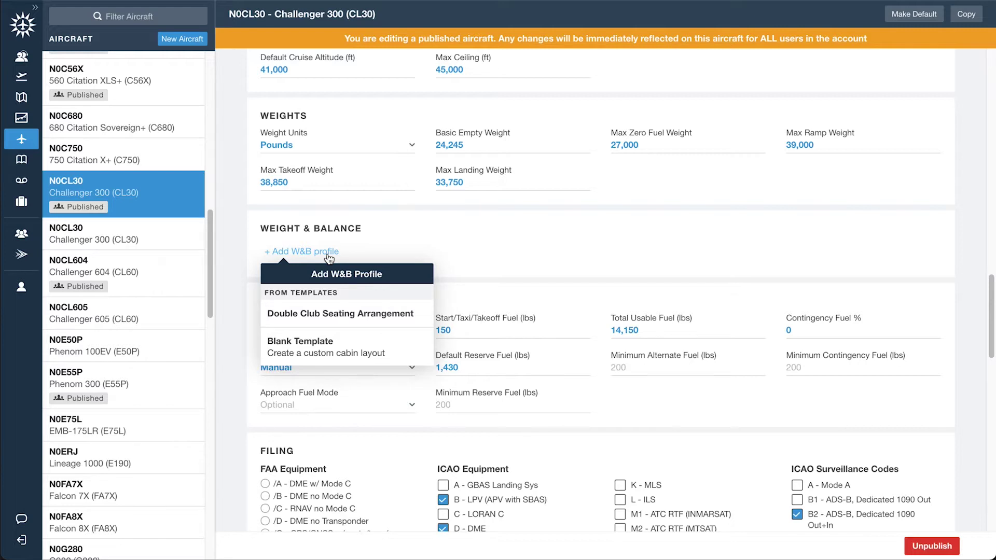
mouse_move(355, 294)
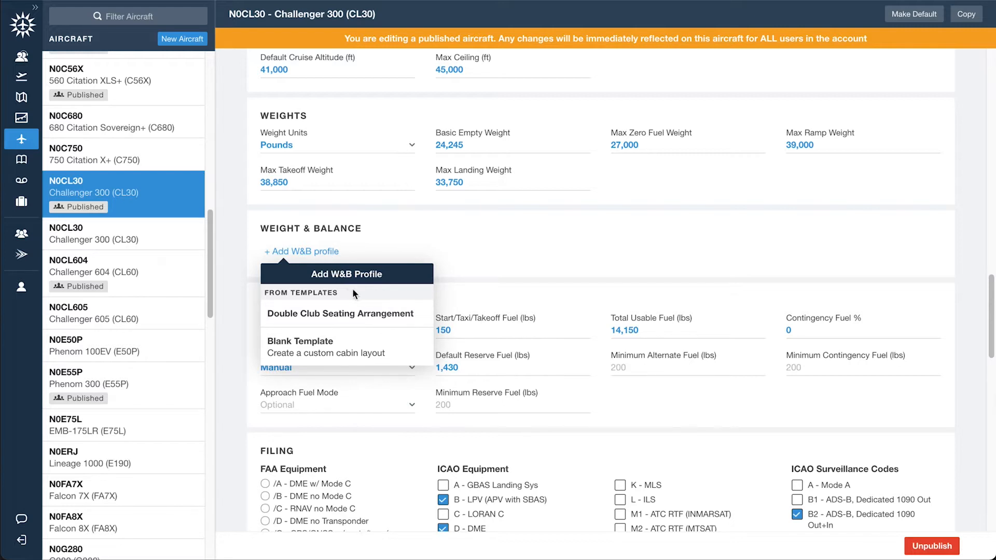
mouse_move(387, 313)
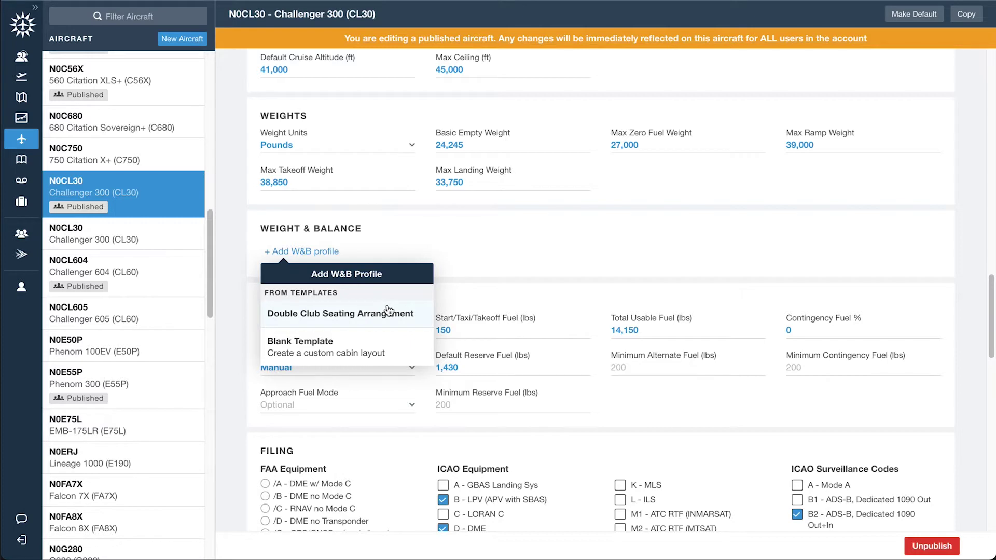
mouse_move(404, 366)
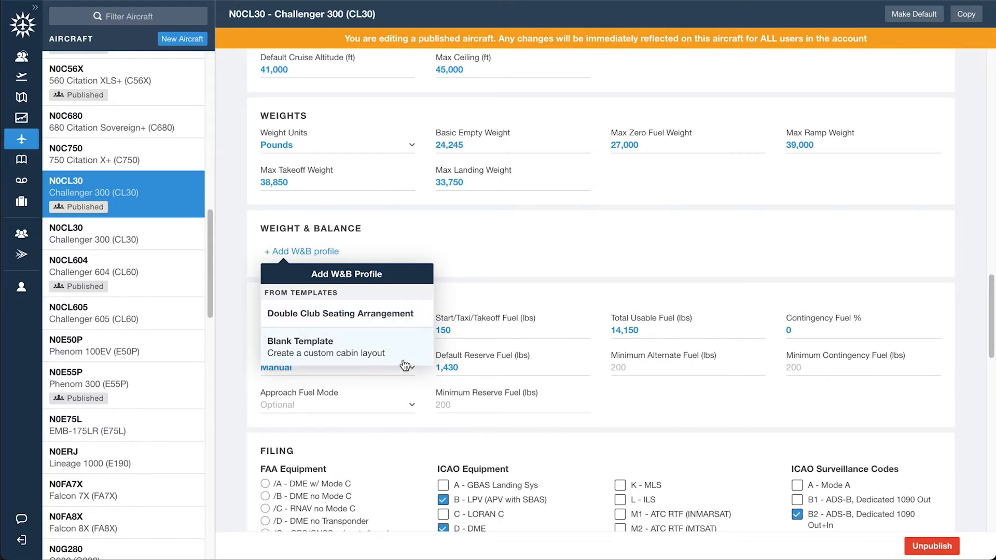
- Create the Double Club Seating Arrangement profile with basic empty CG 43.1% and weight 24,245 lbs
click(341, 313)
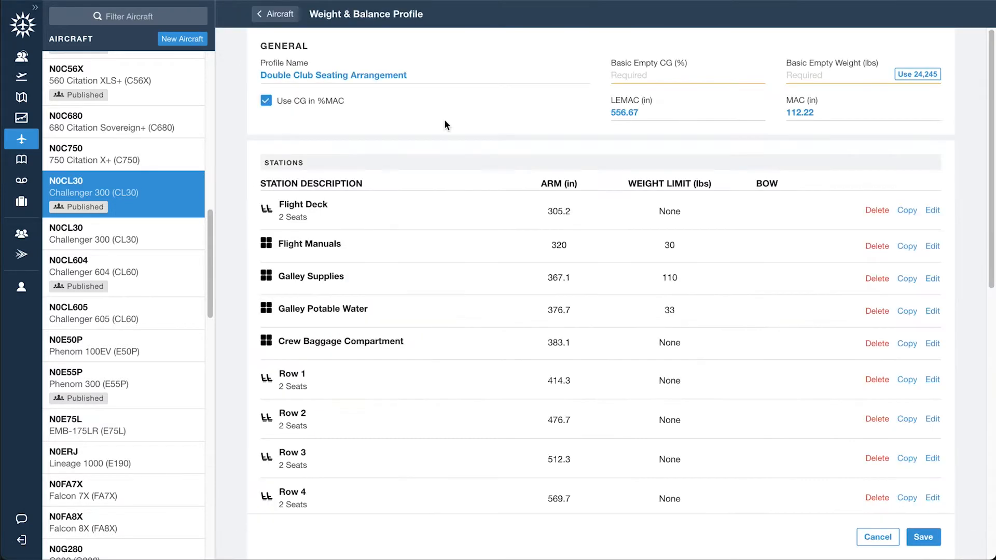
mouse_move(519, 106)
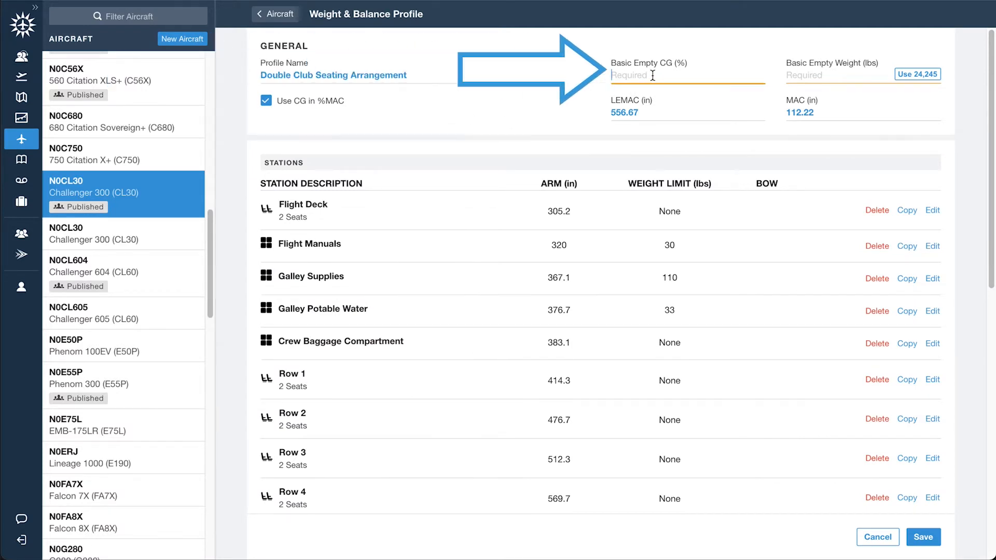
text(43.100)
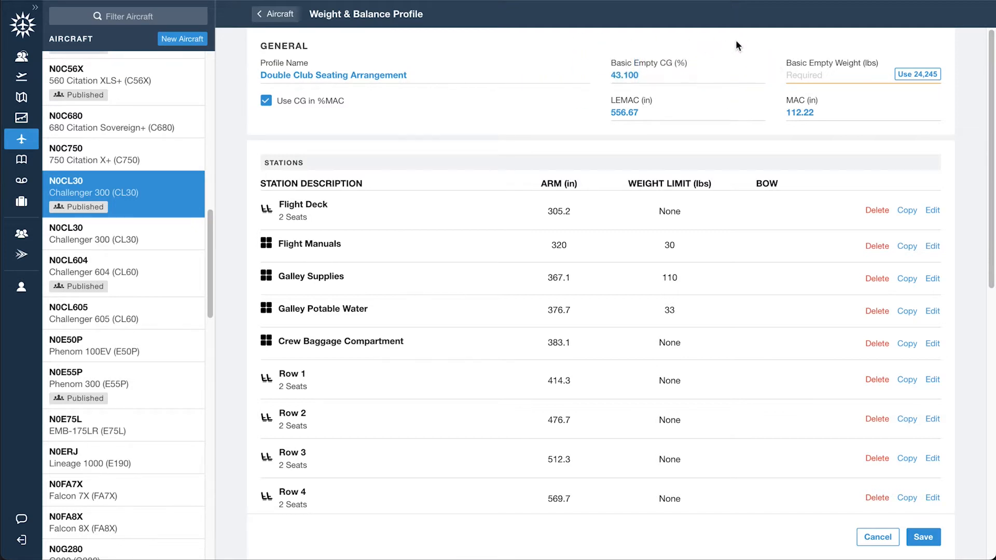
mouse_move(909, 50)
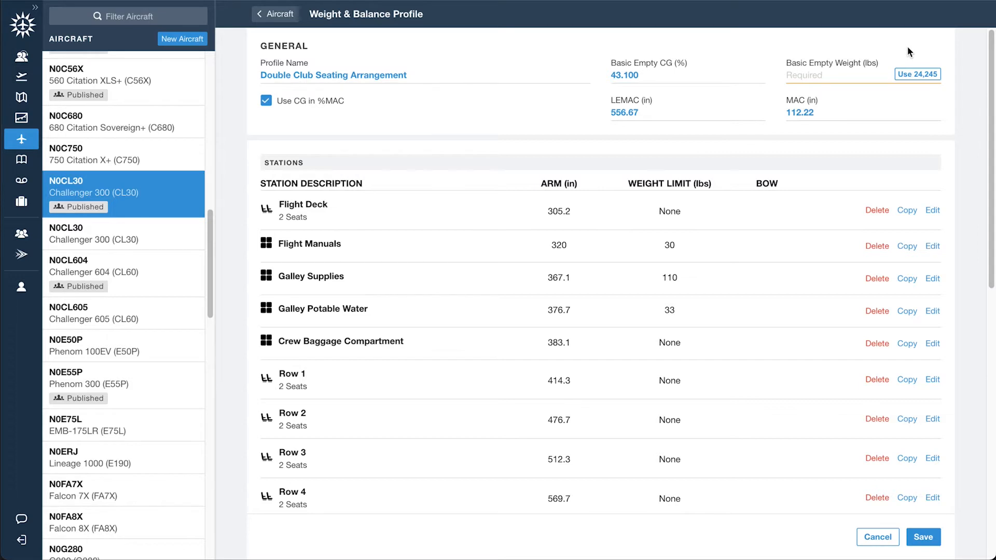
mouse_move(912, 59)
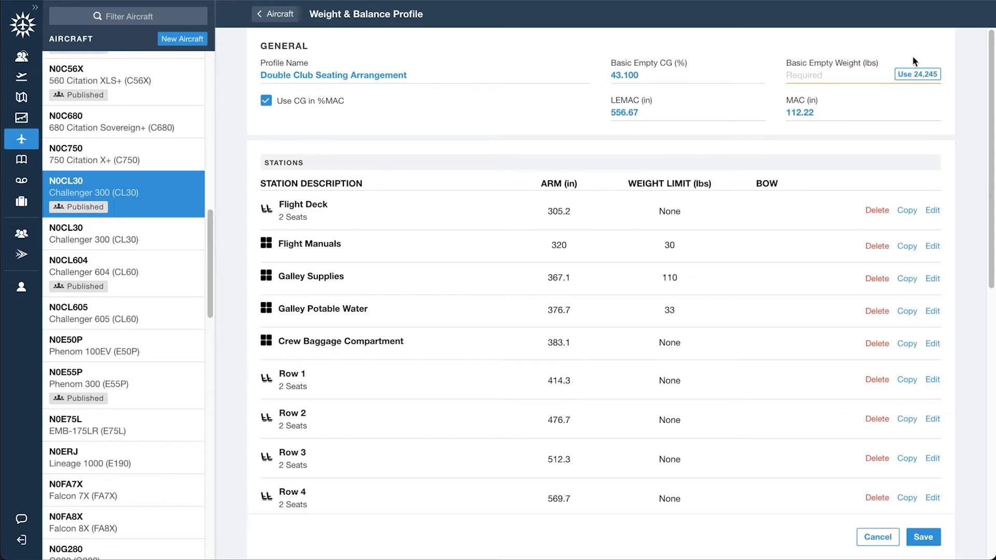
click(916, 75)
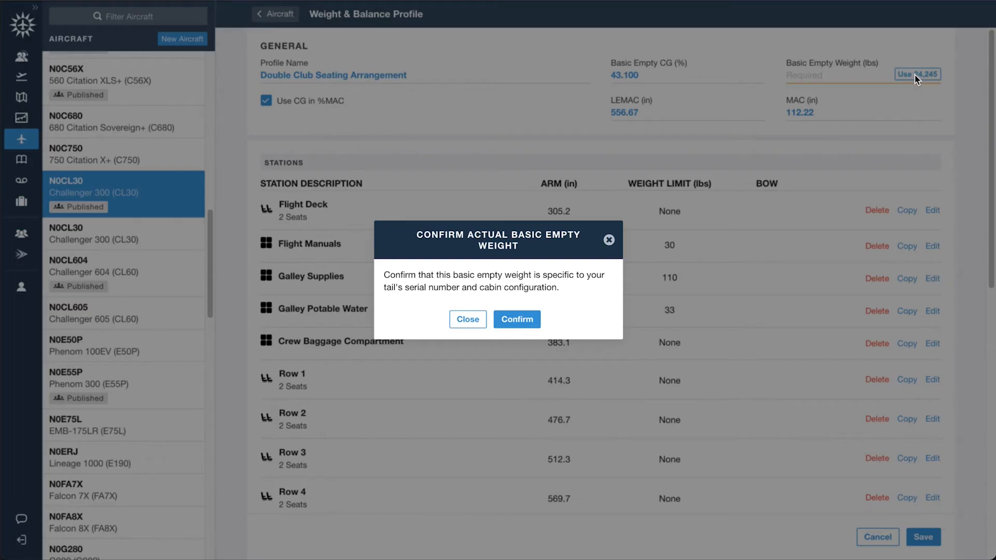
click(517, 318)
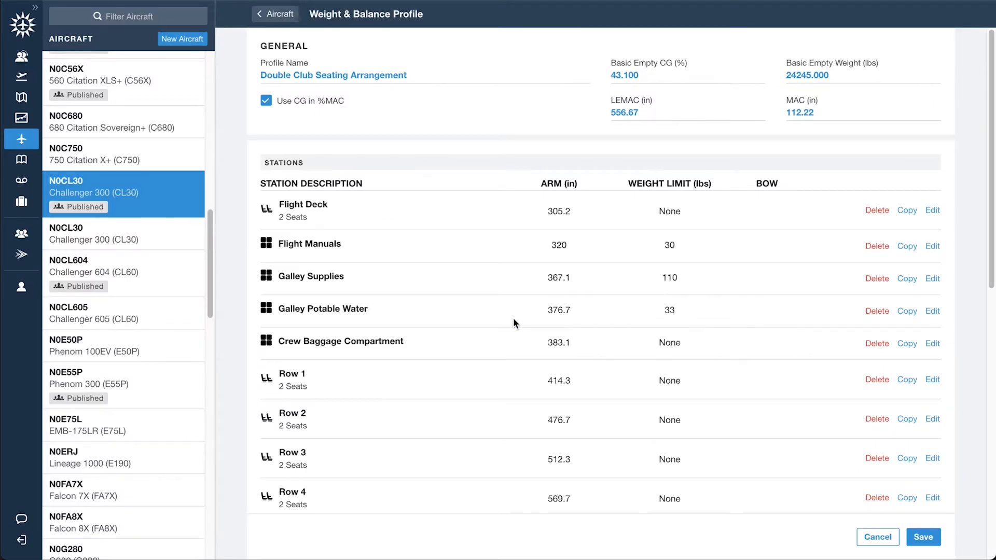
mouse_move(302, 129)
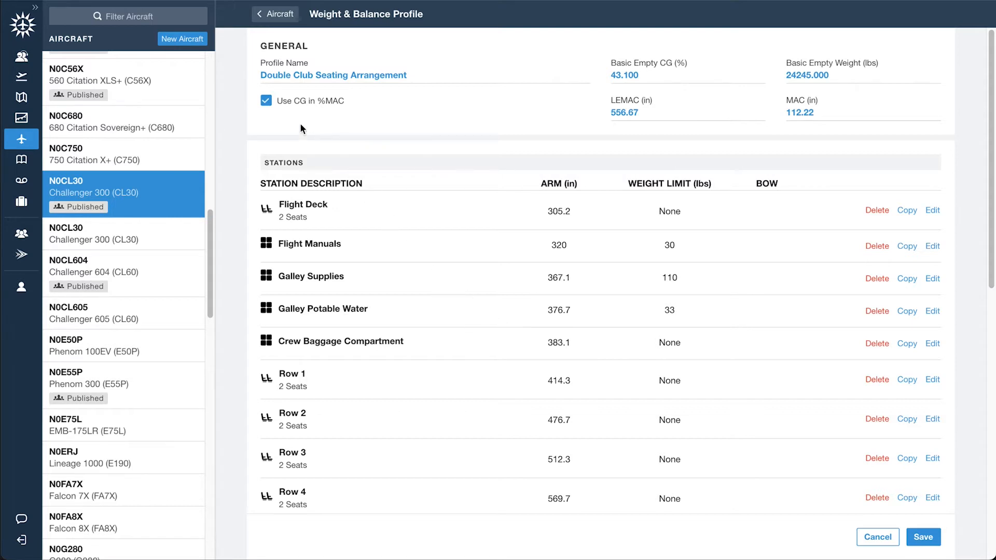
click(265, 100)
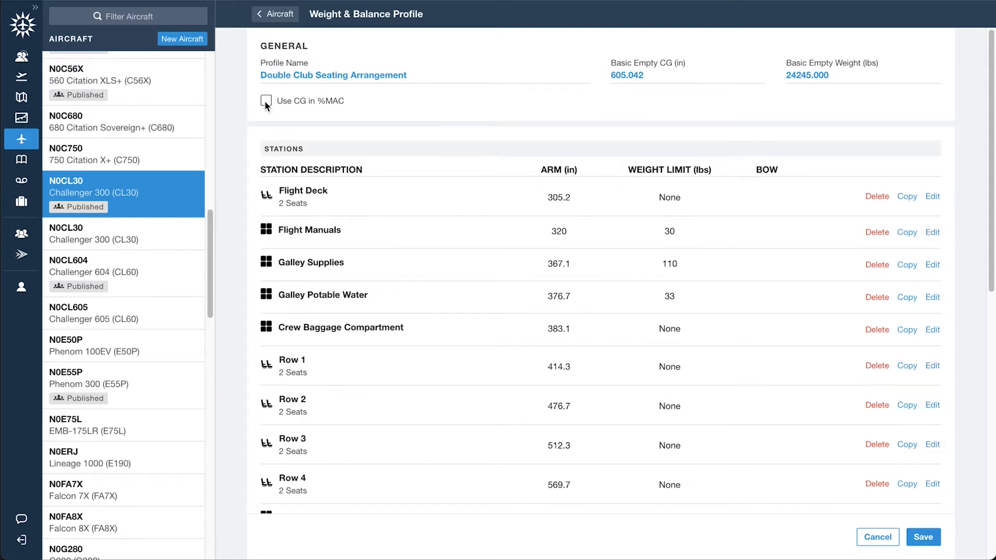
click(265, 101)
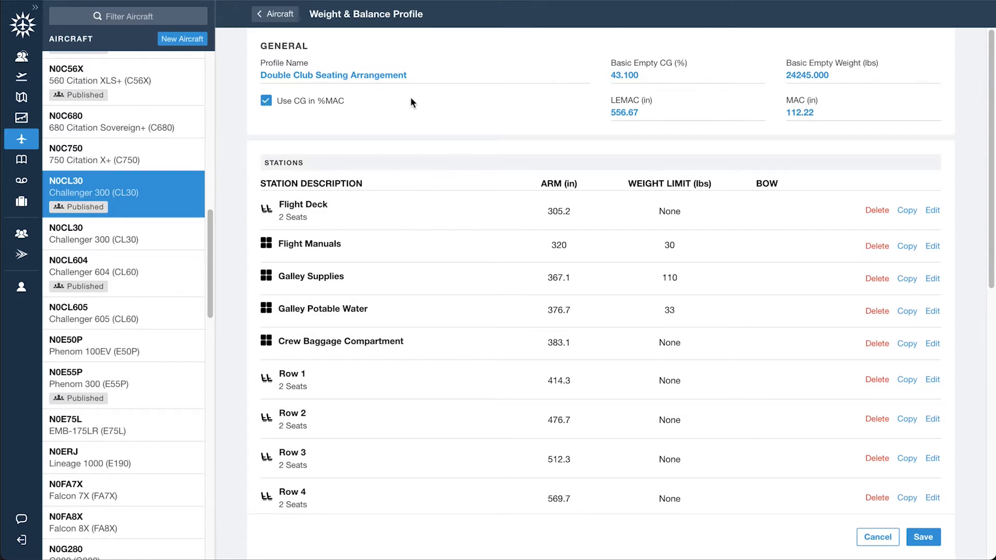
scroll(down, 3)
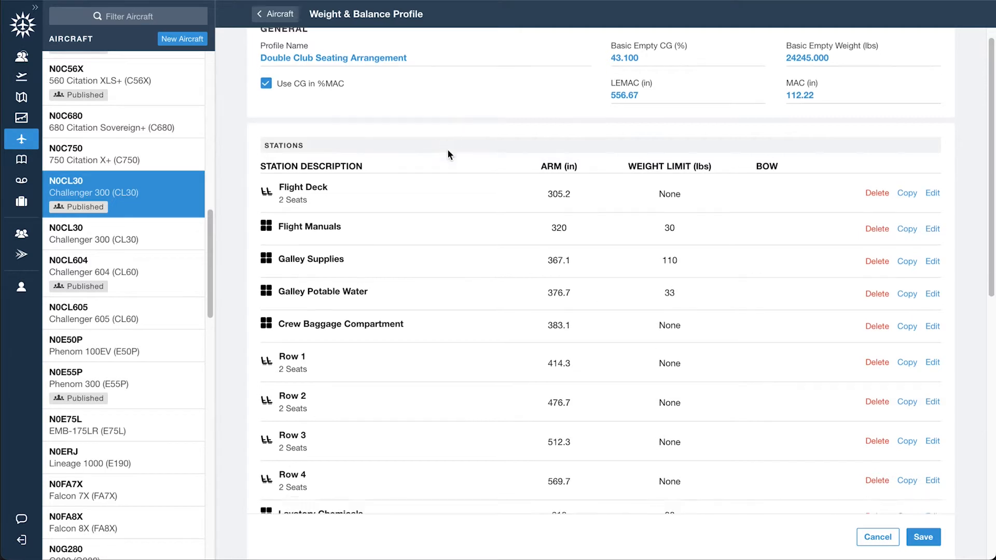
scroll(down, 3)
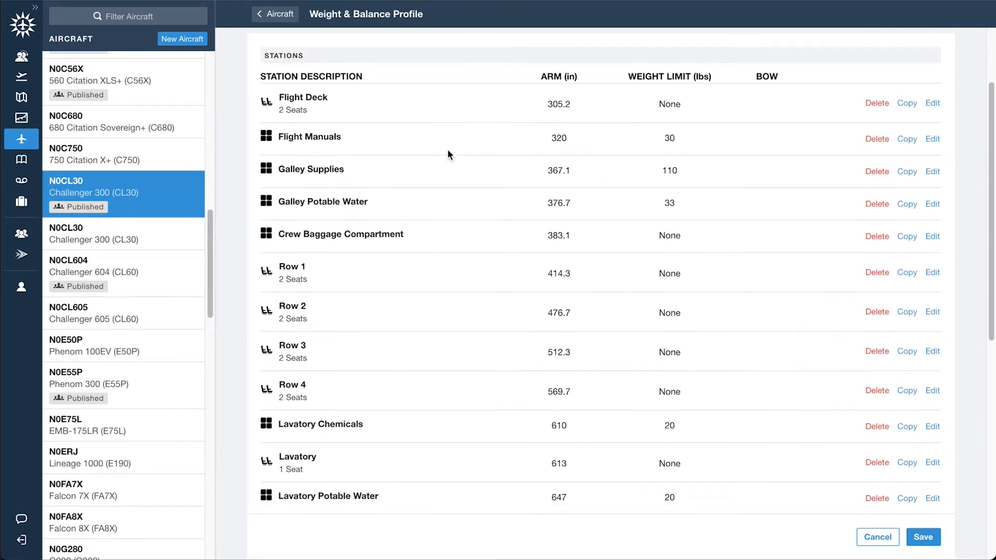
scroll(down, 3)
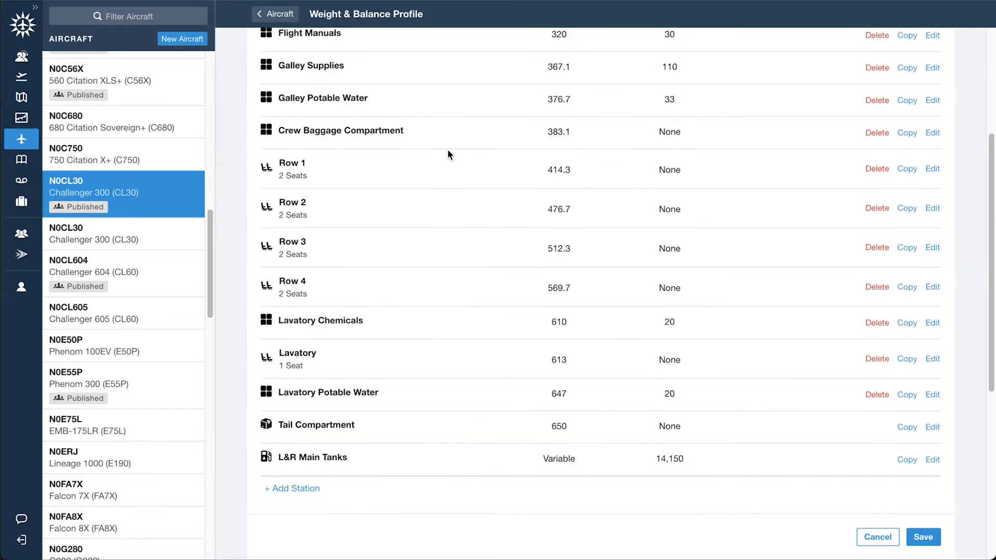
click(292, 489)
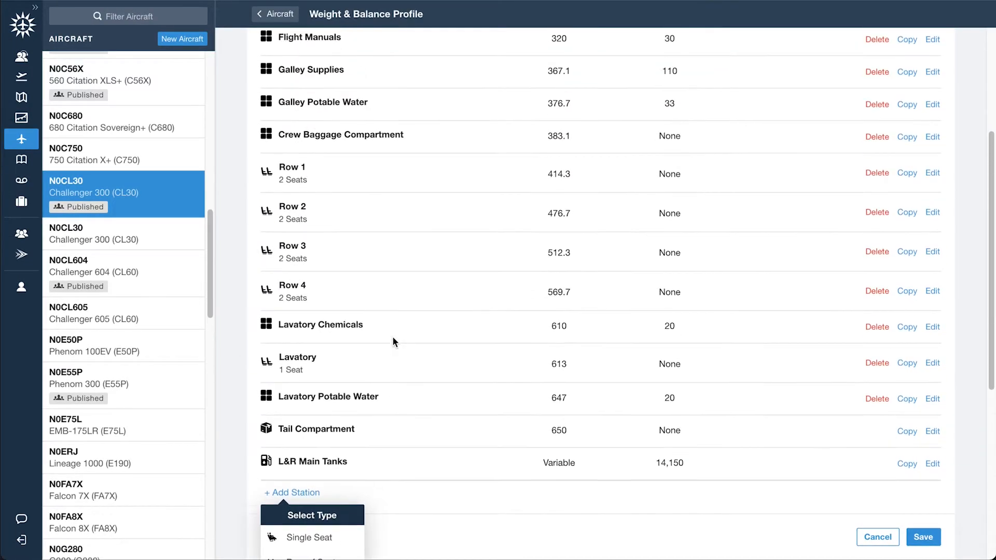
scroll(up, 3)
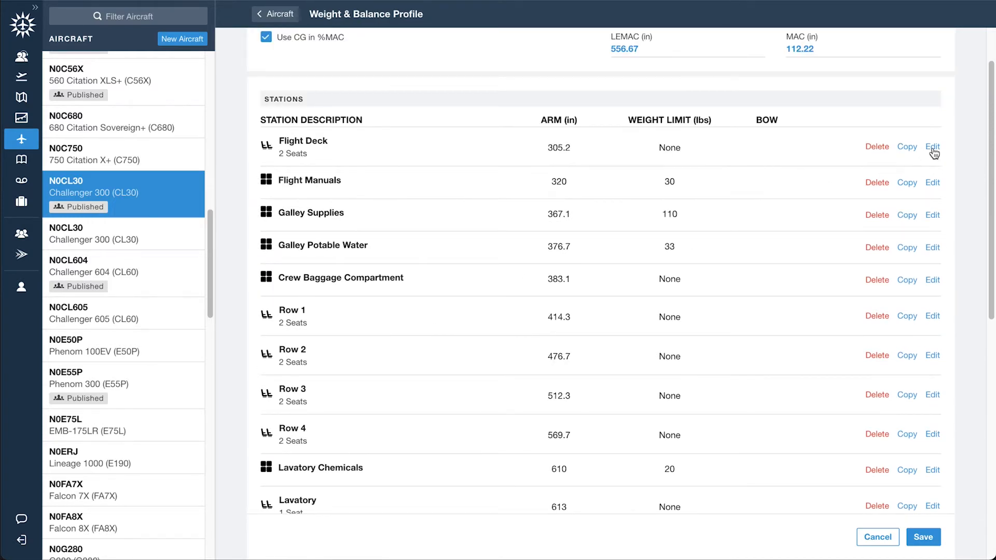
- Include Flight Deck Pilot and Copilot in BOW at 190 lbs each, removing the extra Seat 3
click(932, 146)
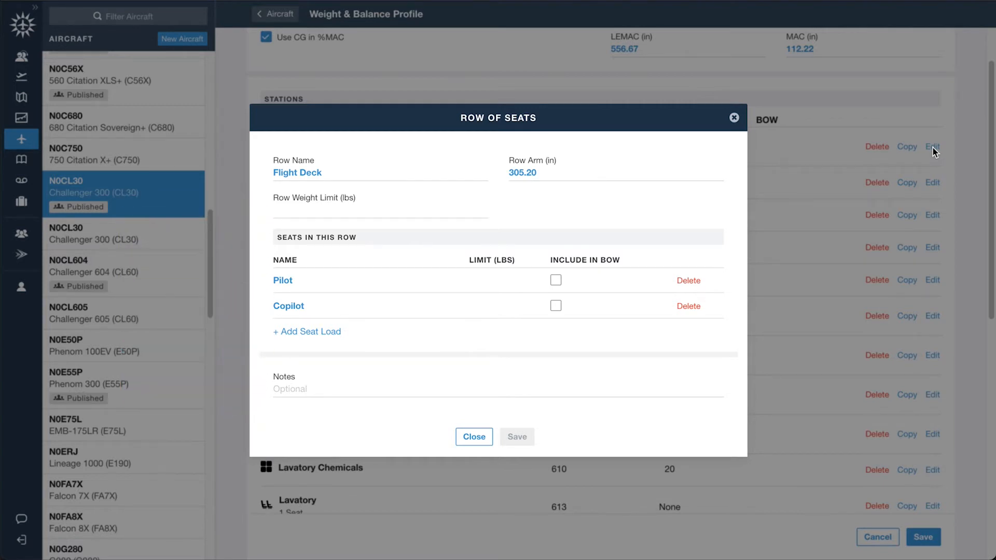
mouse_move(567, 281)
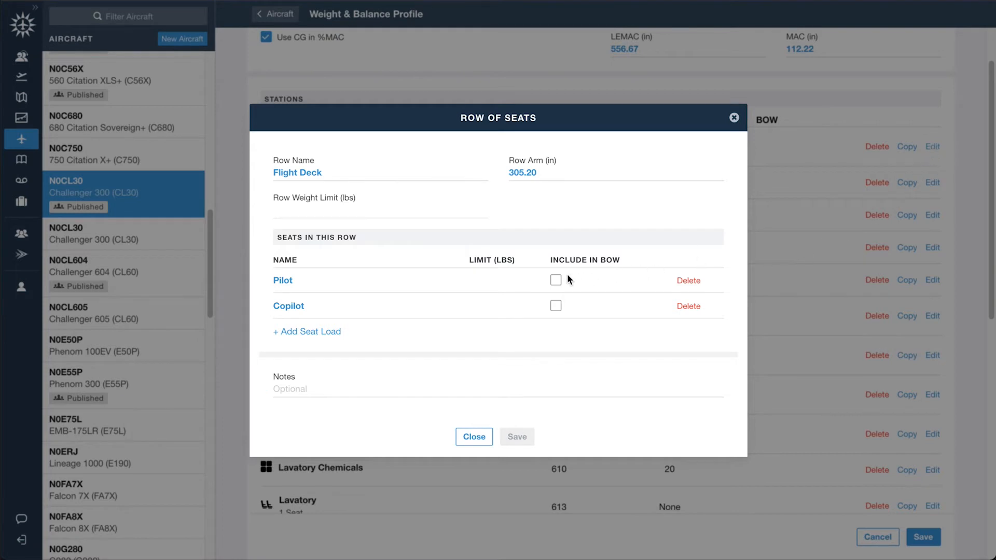
click(556, 280)
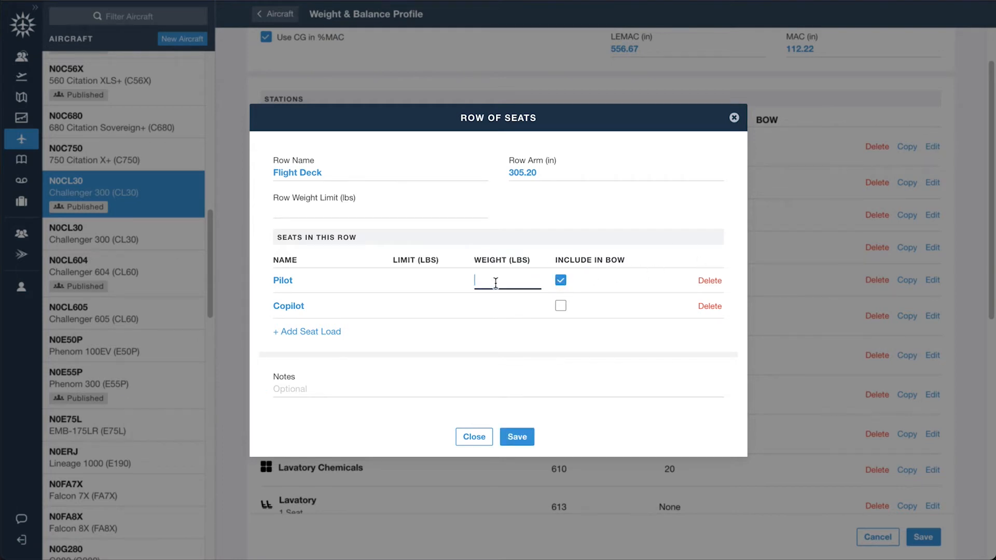
text(190.000)
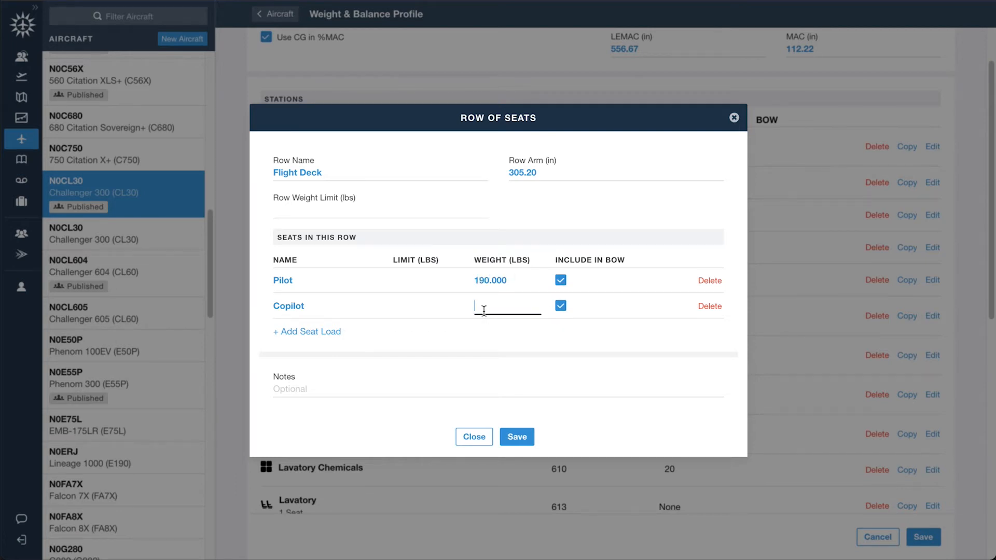
text(190.000)
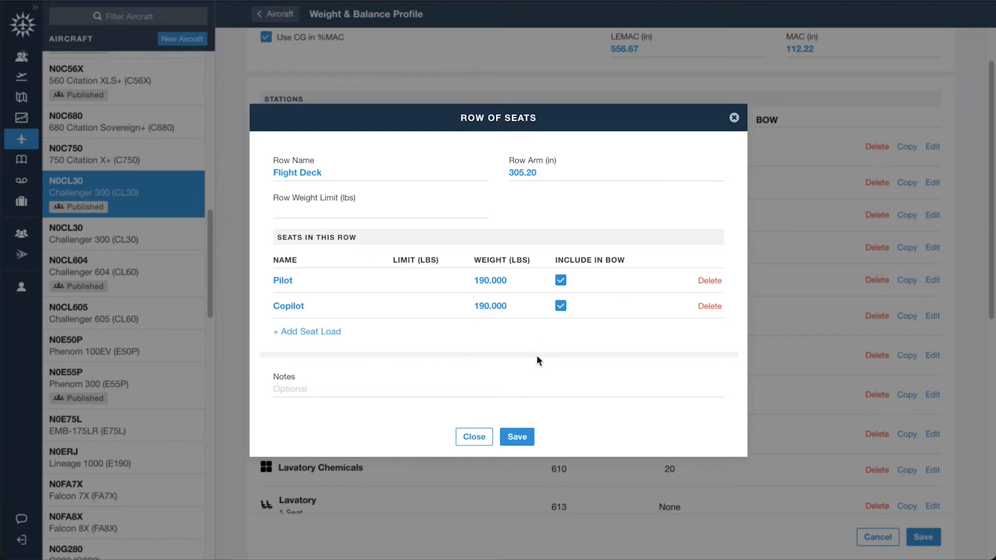
mouse_move(347, 335)
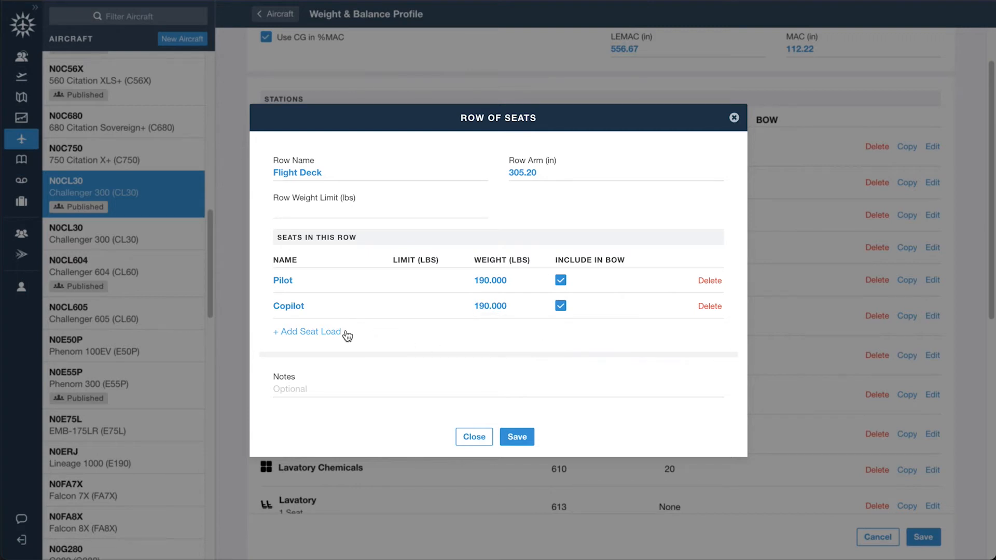
click(307, 332)
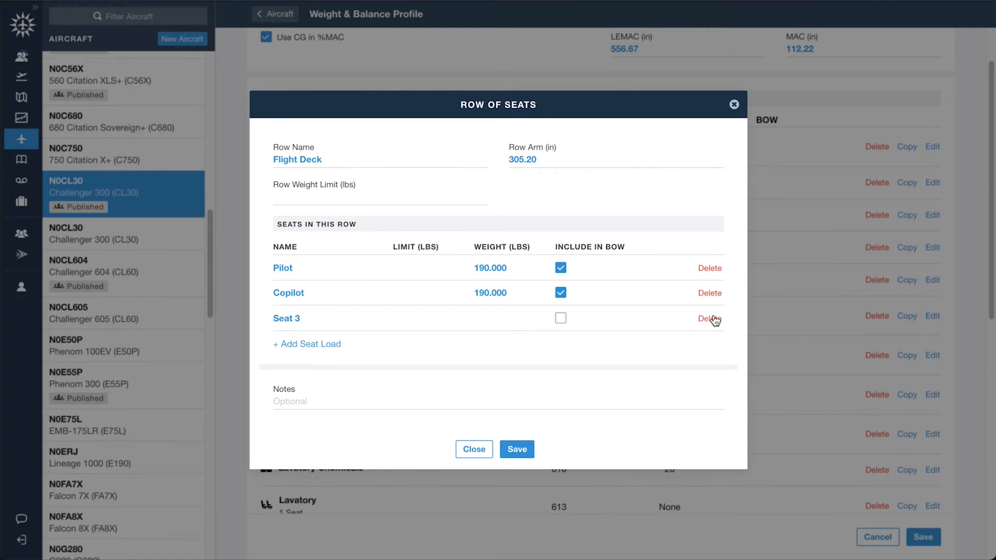
click(709, 319)
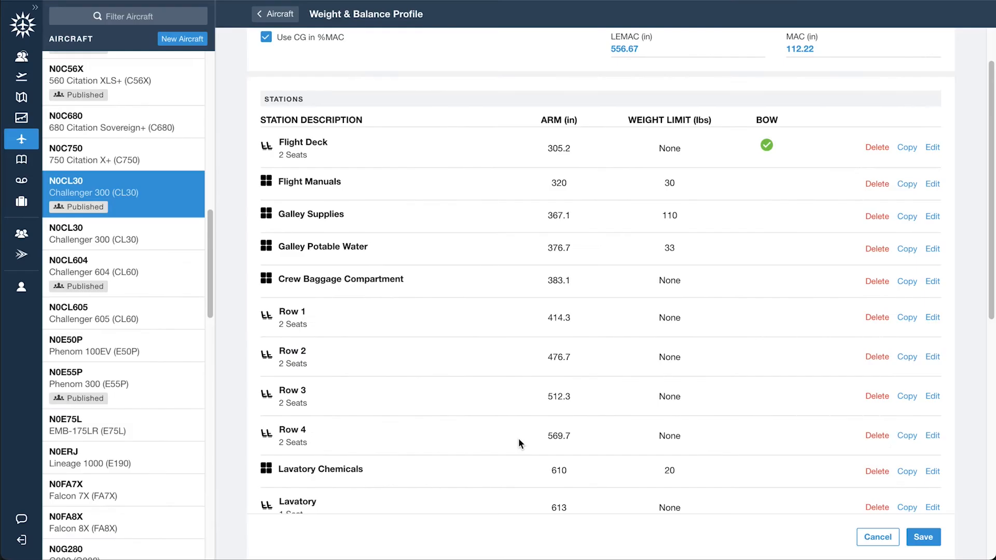
scroll(down, 3)
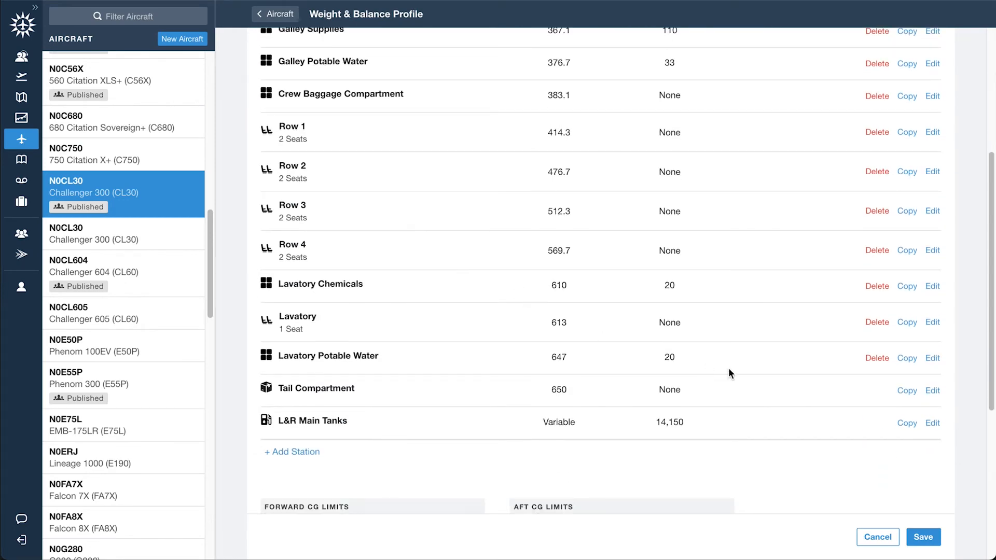
click(932, 423)
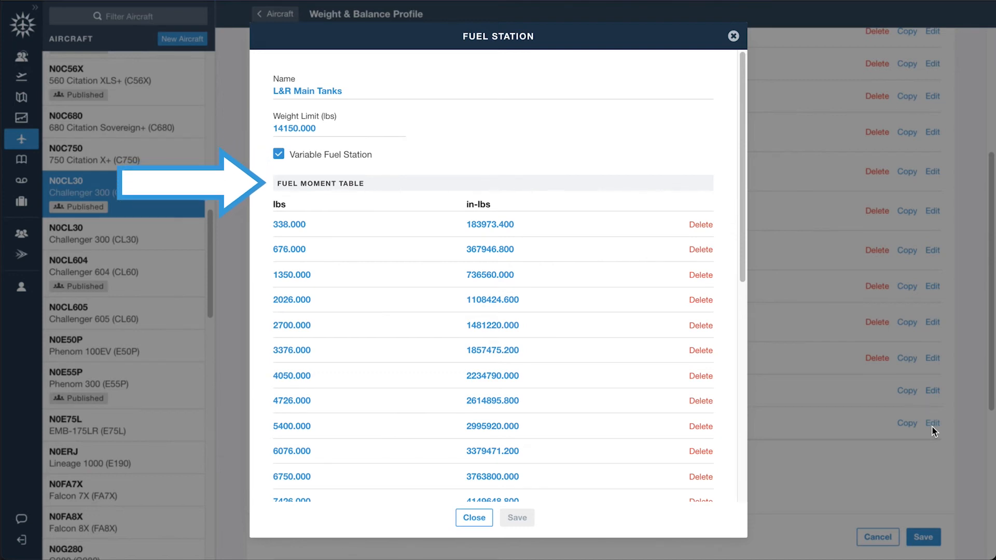
click(473, 517)
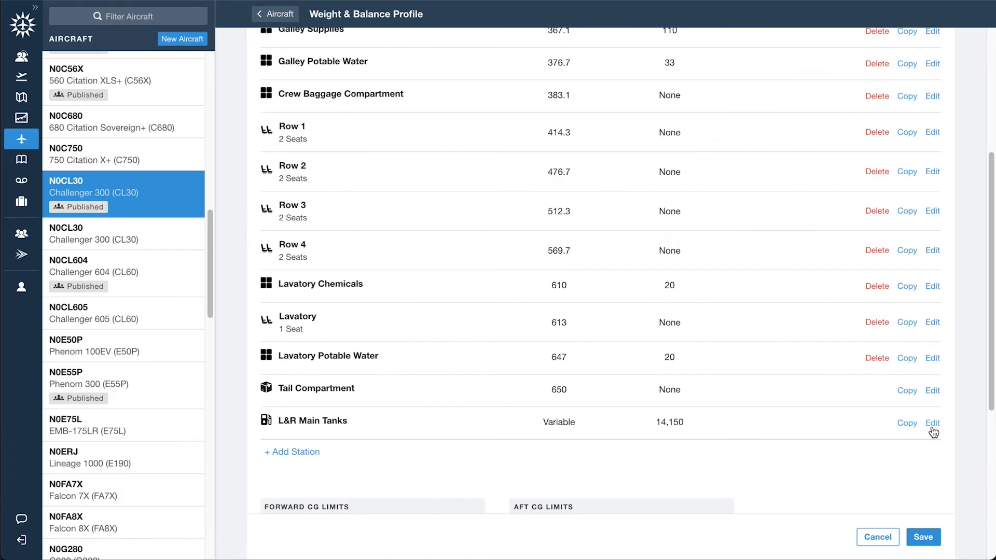
- Scroll down to review the Forward and Aft CG Limits tables
scroll(down, 3)
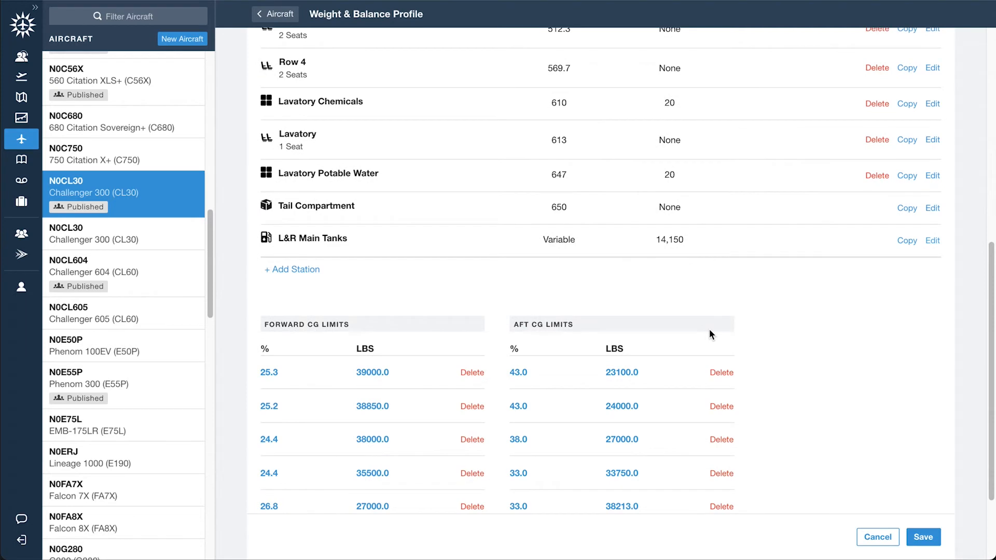
scroll(down, 3)
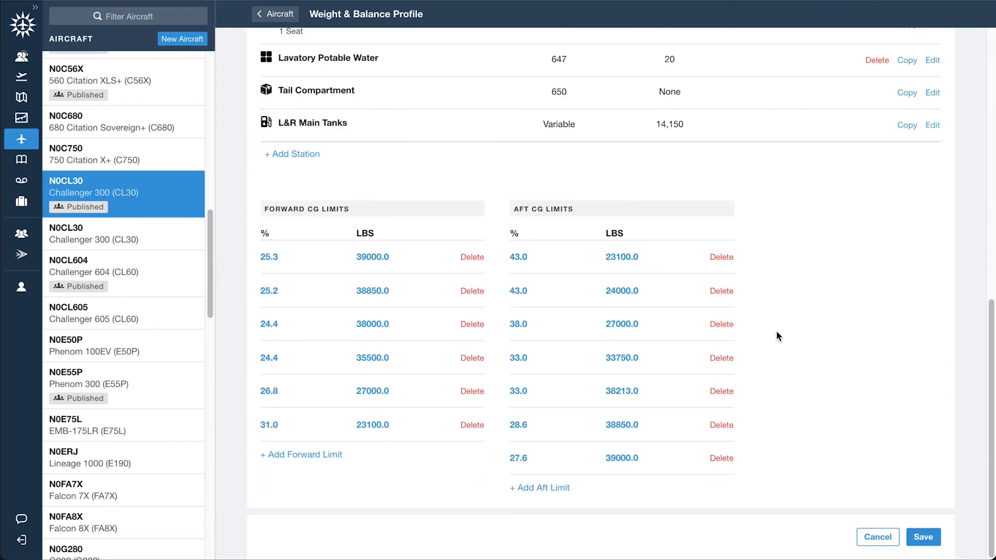
mouse_move(891, 527)
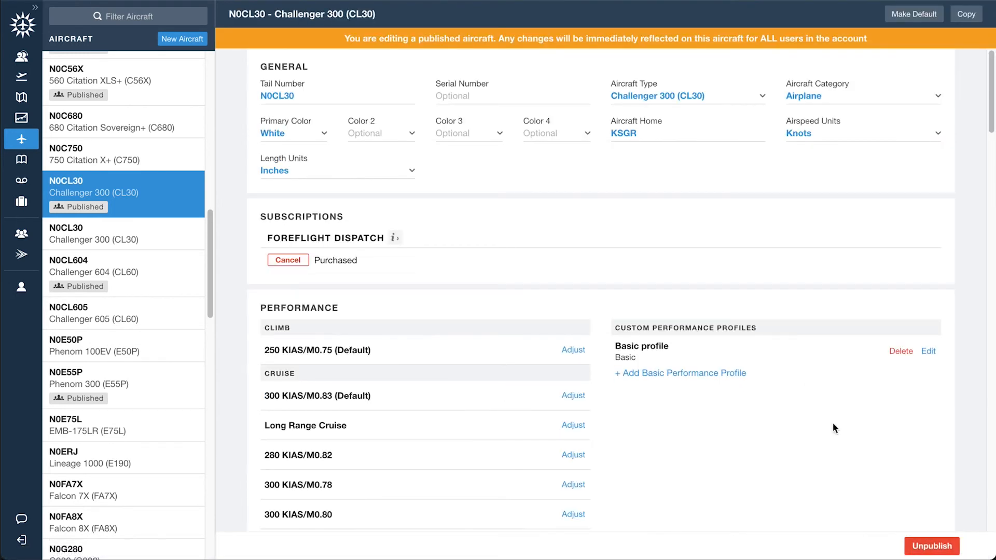
scroll(down, 3)
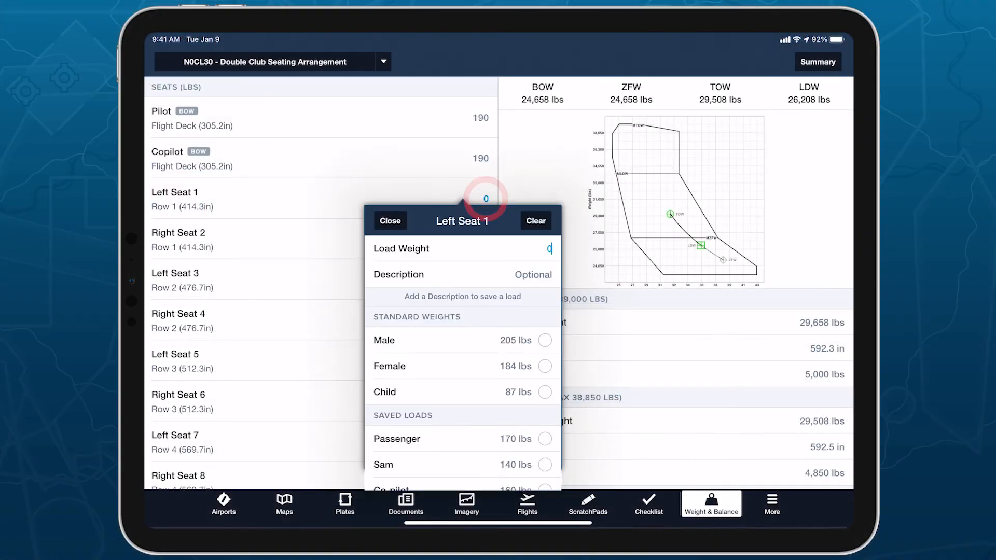
- Load Left Seat 1 with a standard male and Left Seat 3 with a standard child weight
click(543, 340)
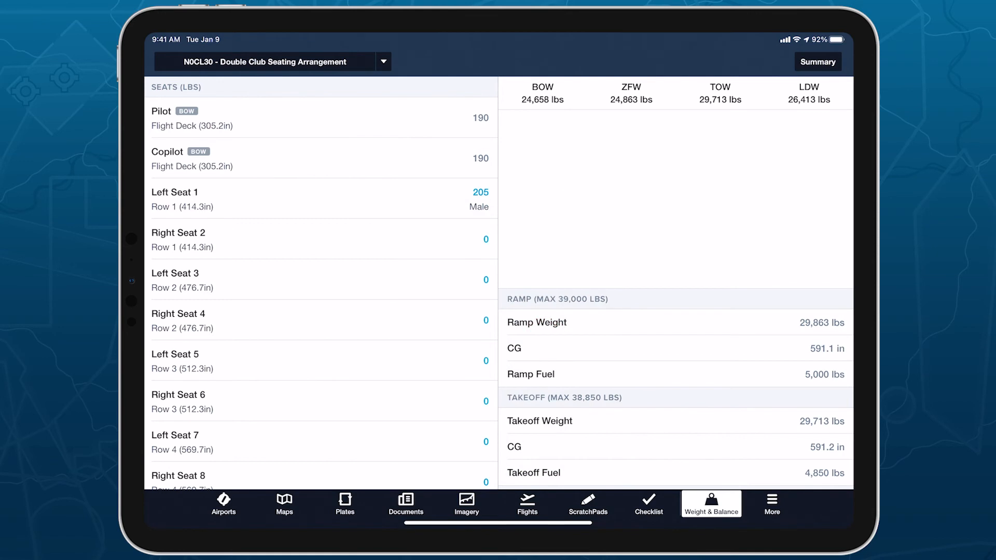
click(322, 239)
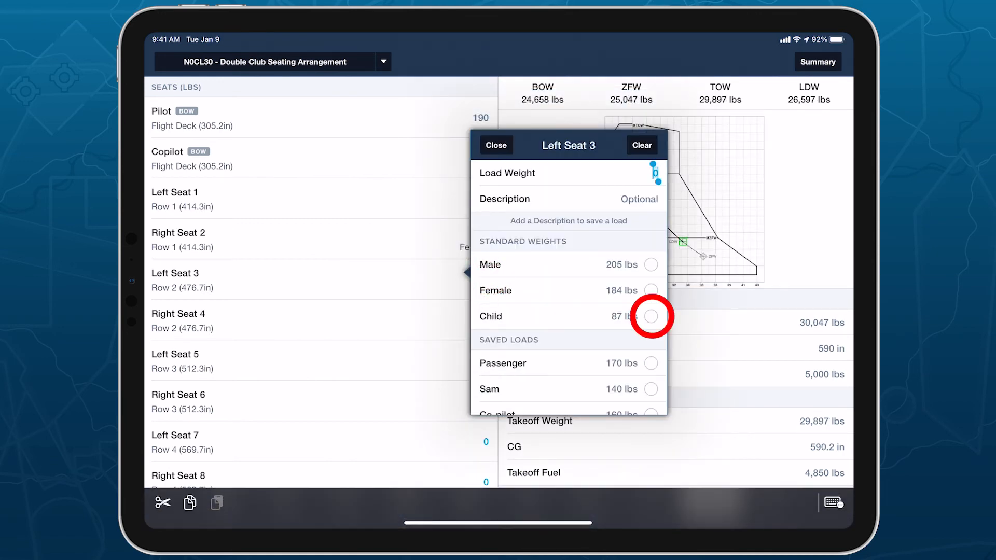
click(527, 504)
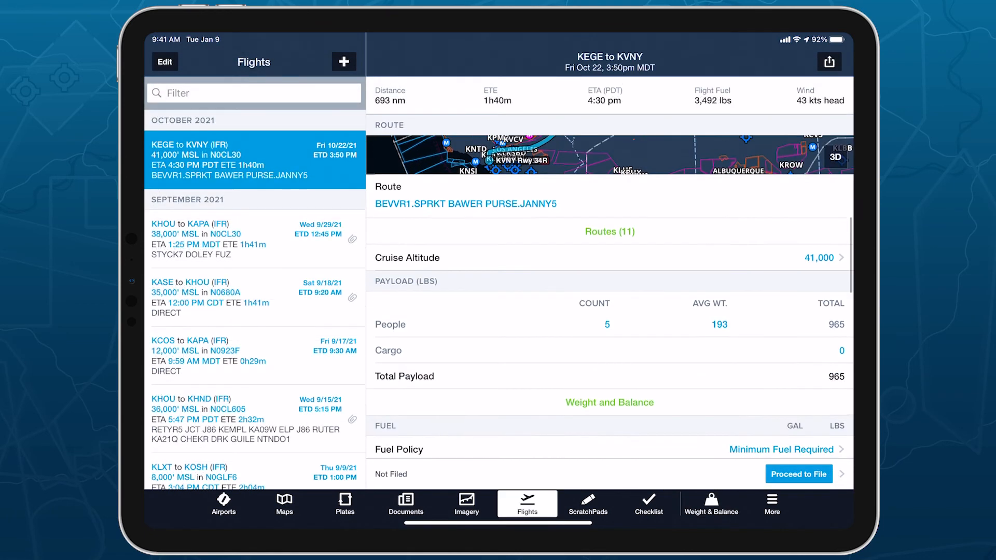
- Open the flight's W&B and seat a 184 lb female in Left Seat 3 and 205 lb male in Right Seat 2
scroll(down, 3)
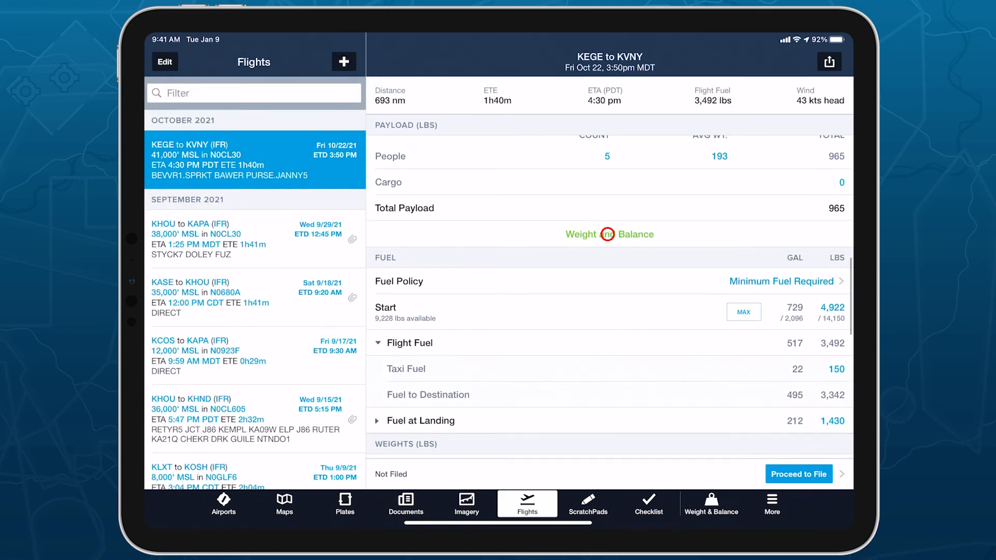
click(609, 234)
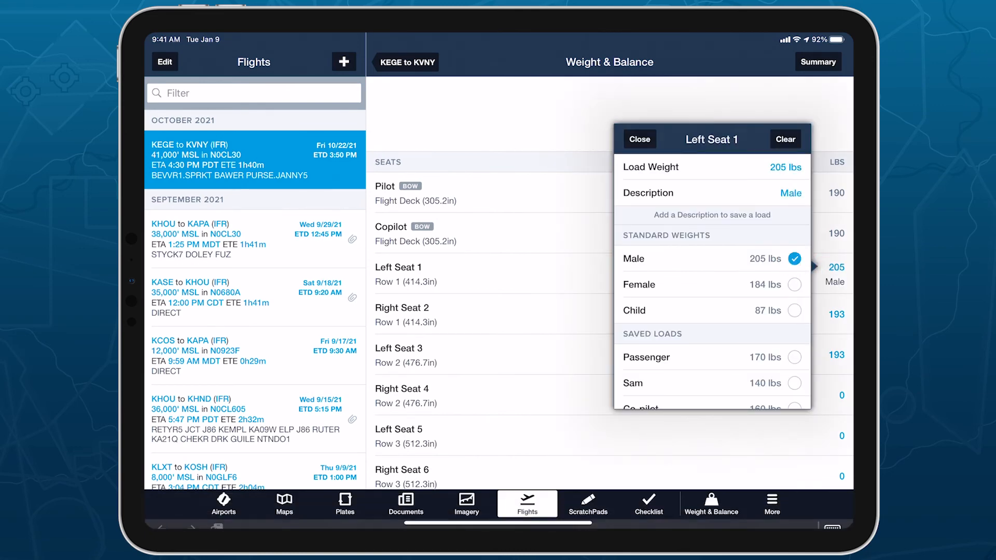
click(401, 315)
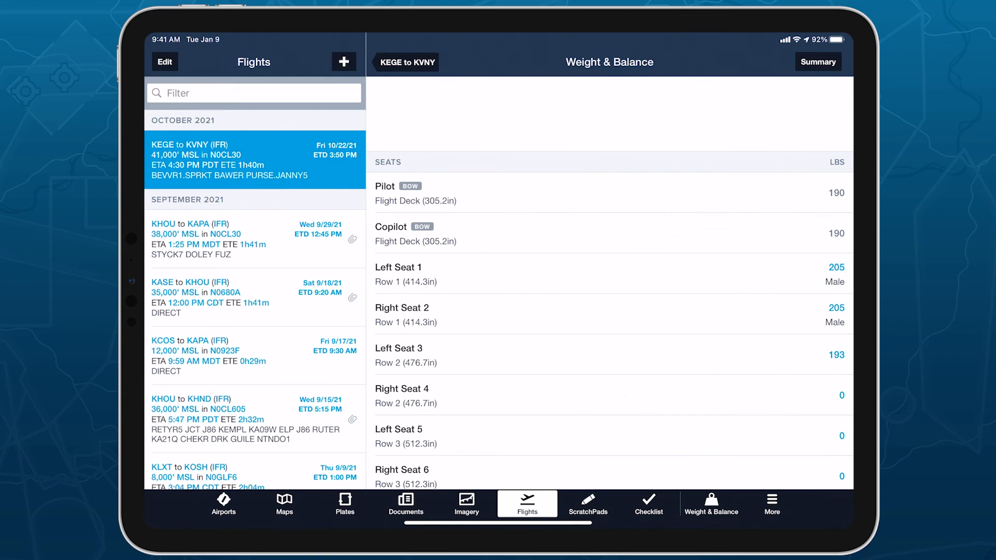
click(836, 355)
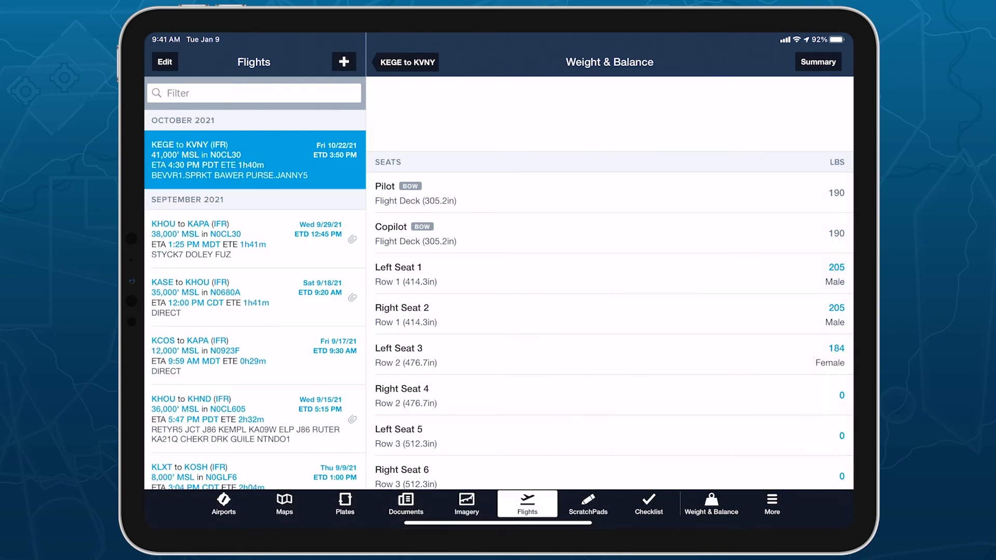
click(836, 233)
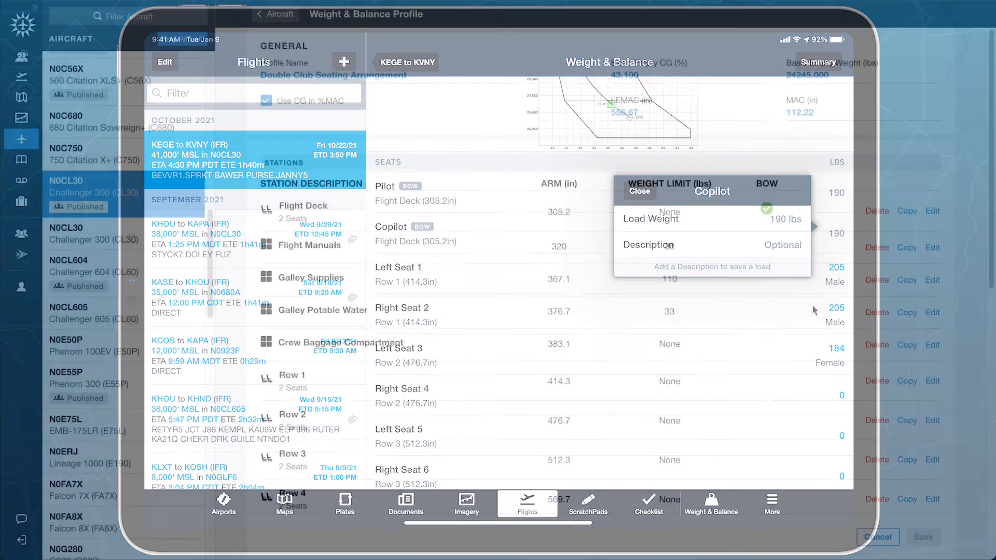
- Mark Galley Potable Water as included in BOW in its station settings
click(639, 191)
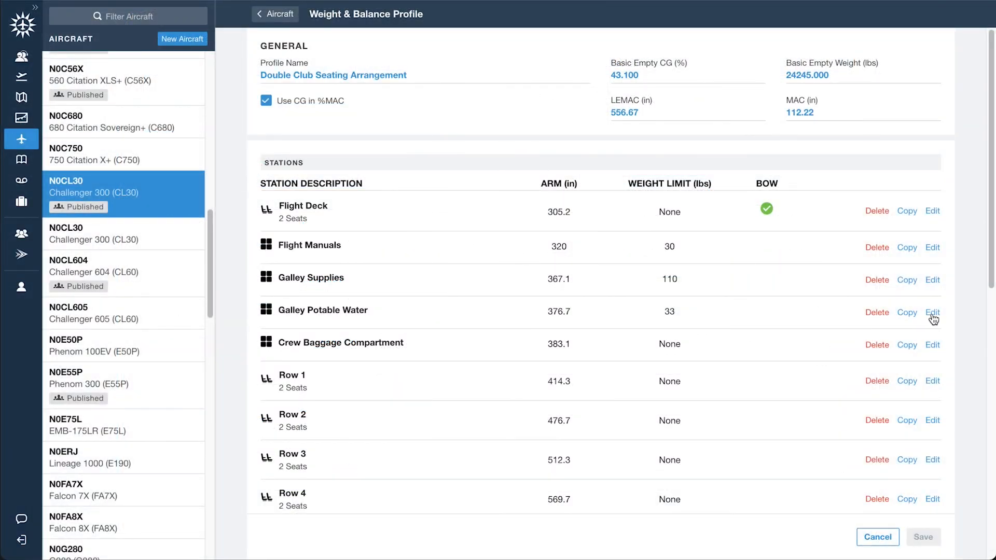
click(932, 312)
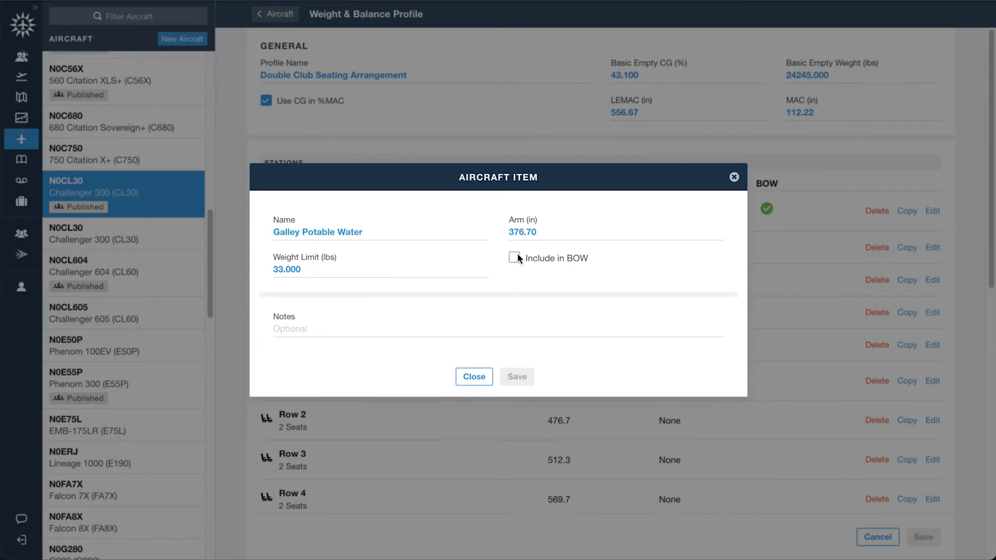
click(514, 258)
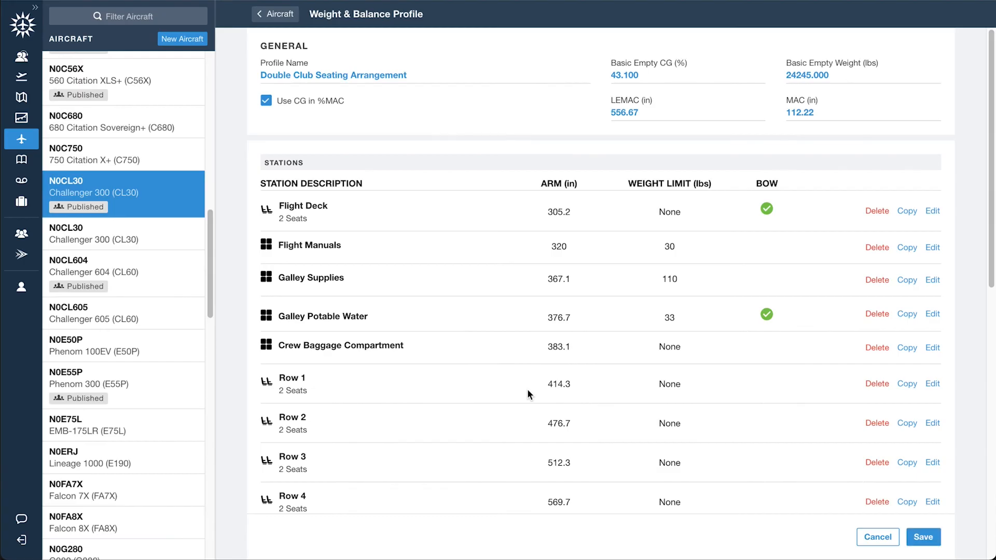
mouse_move(924, 536)
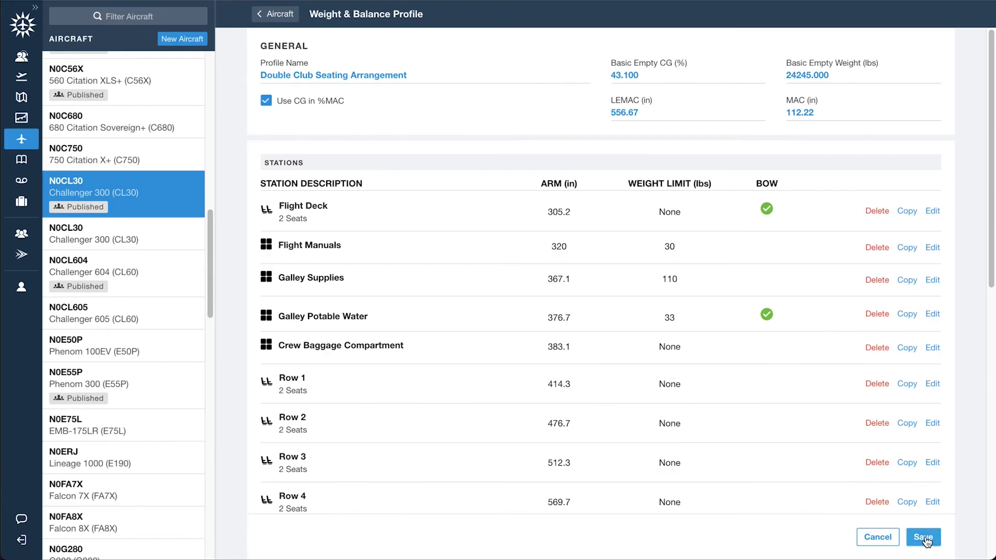